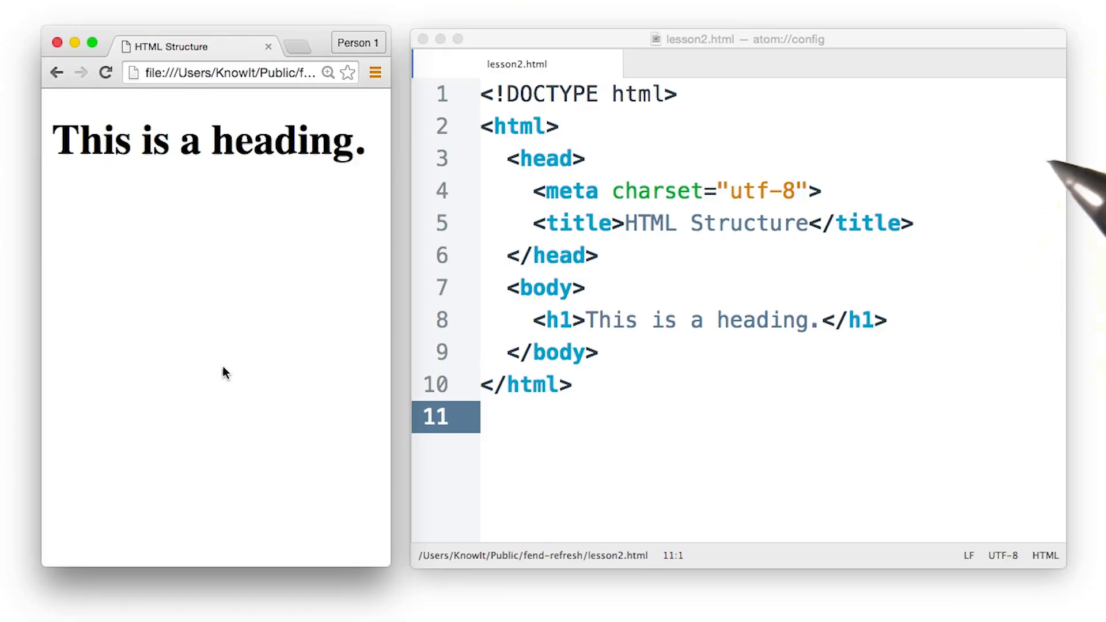
mouse_move(943, 335)
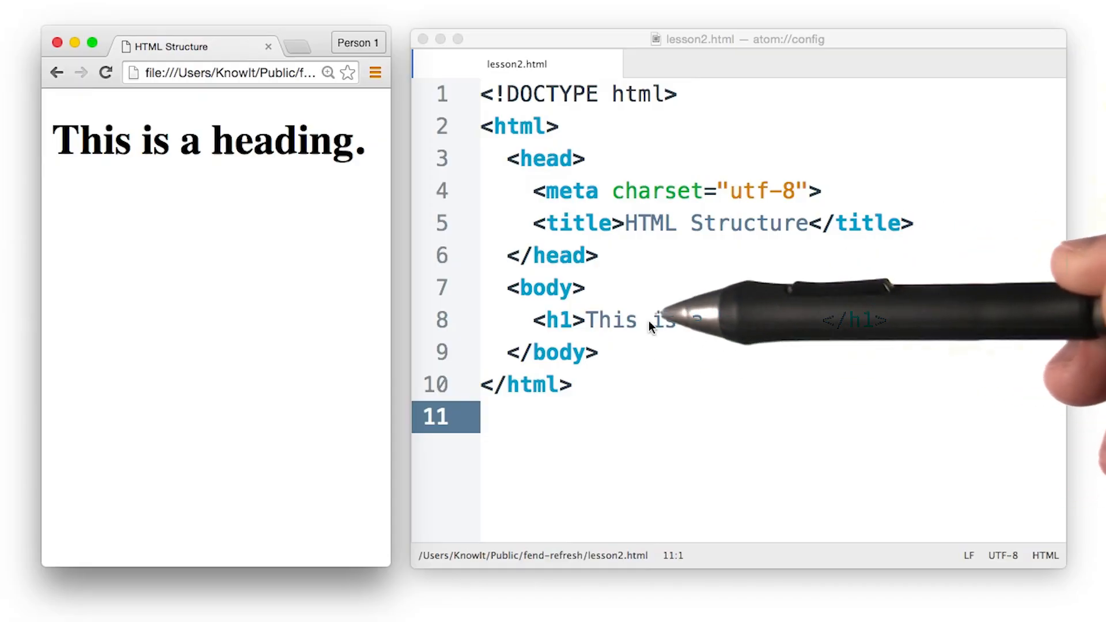
mouse_move(607, 293)
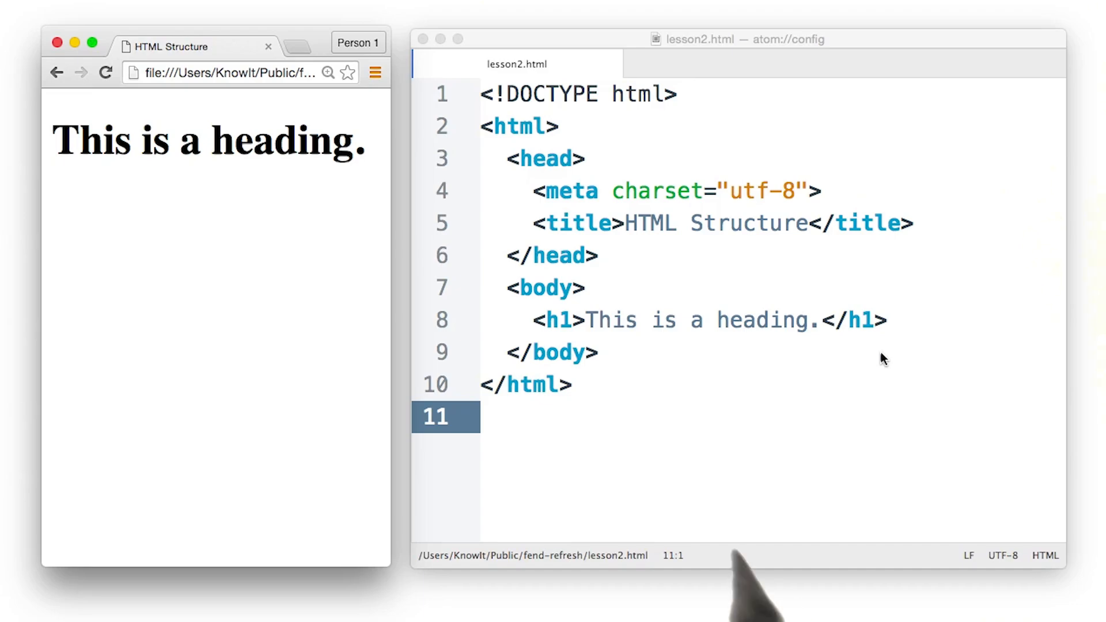
mouse_move(577, 344)
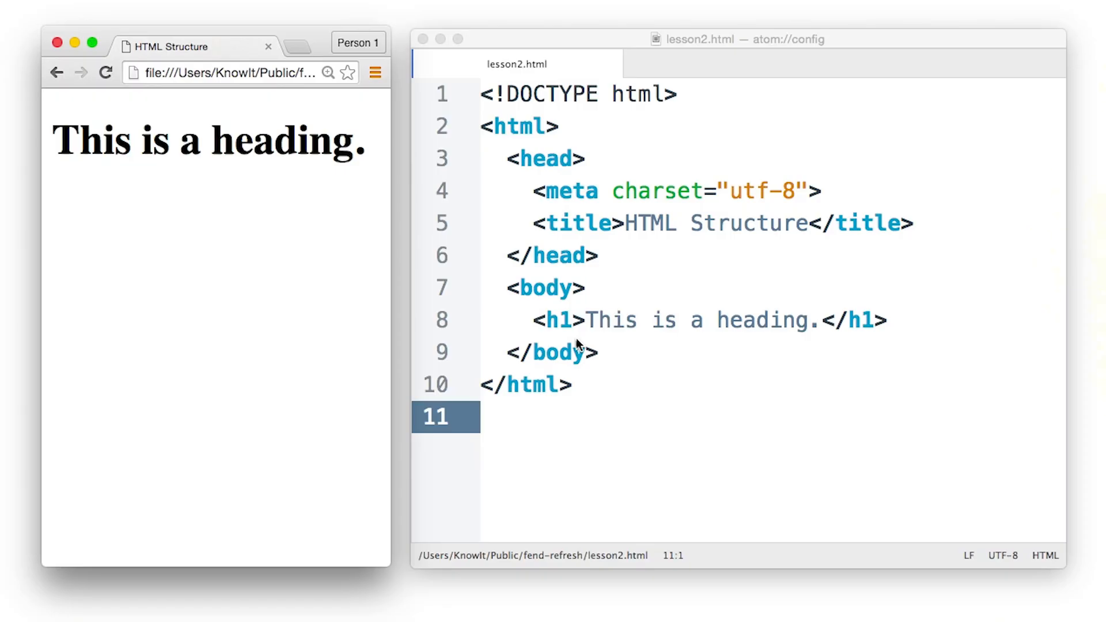
mouse_move(887, 336)
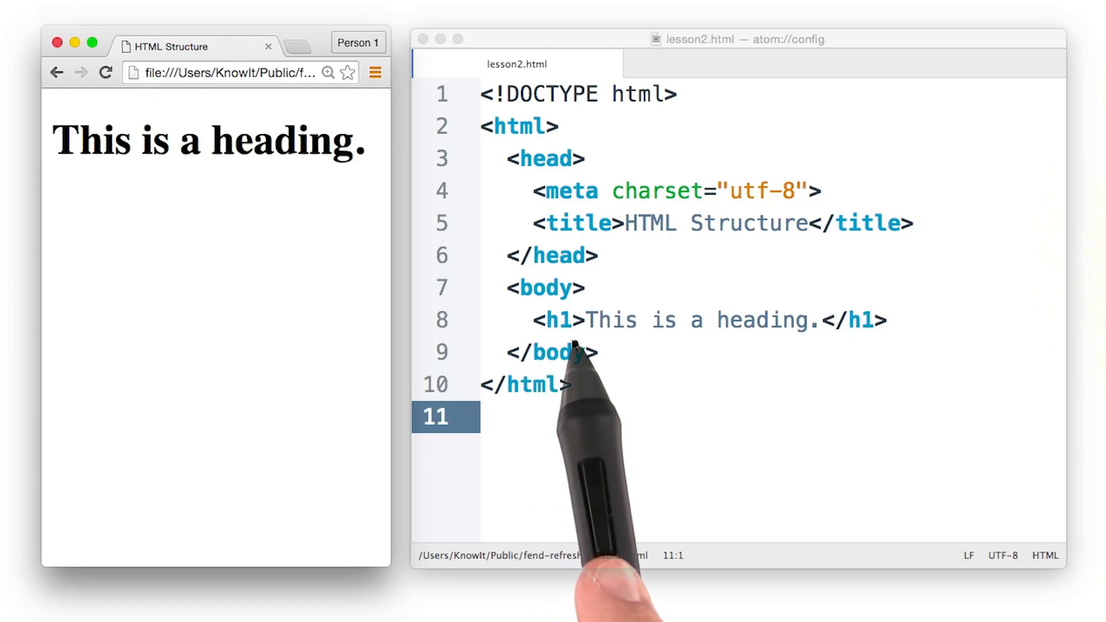
mouse_move(577, 338)
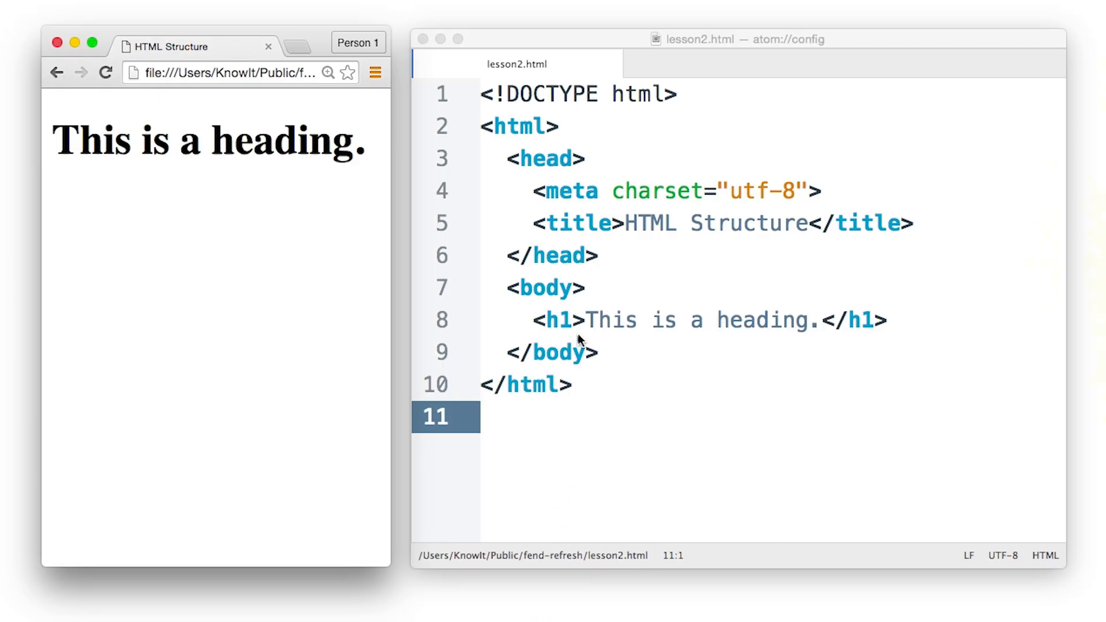